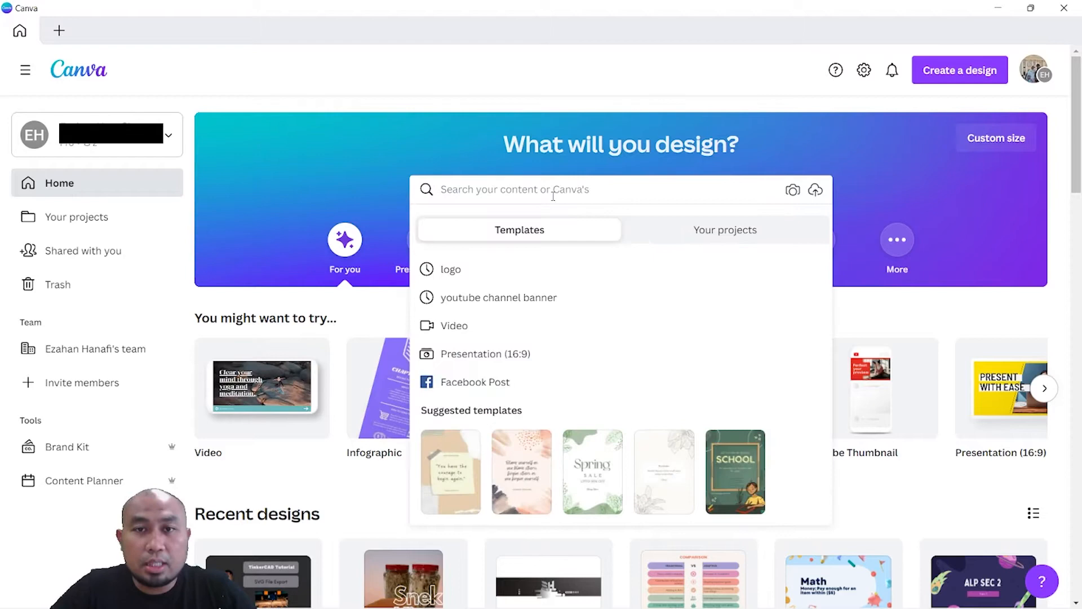
Step: Search Canva templates for "logo" to show the logo template results
text(l)
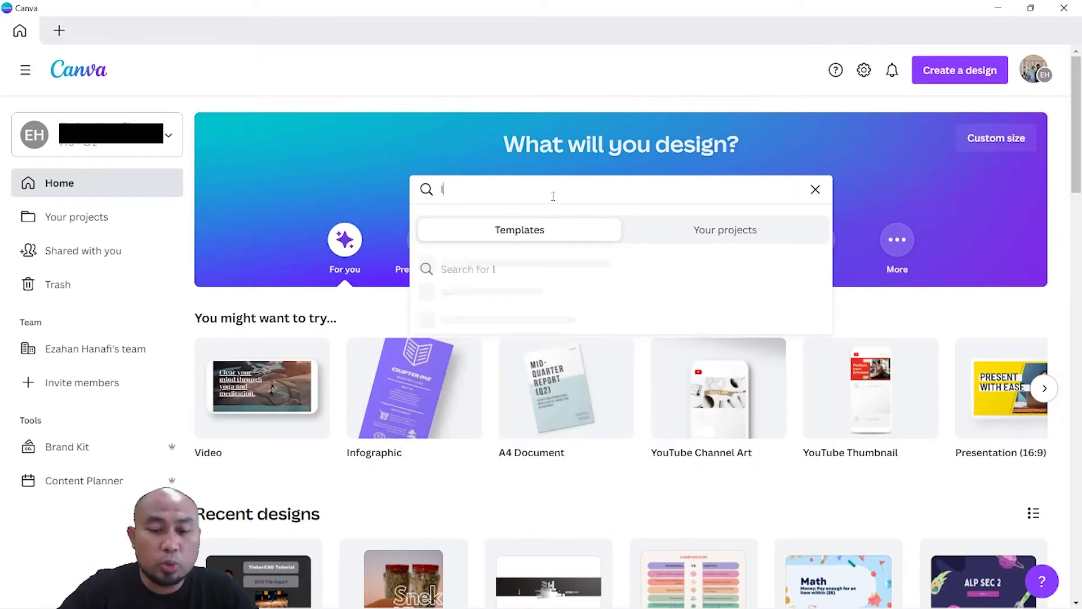
text(logo)
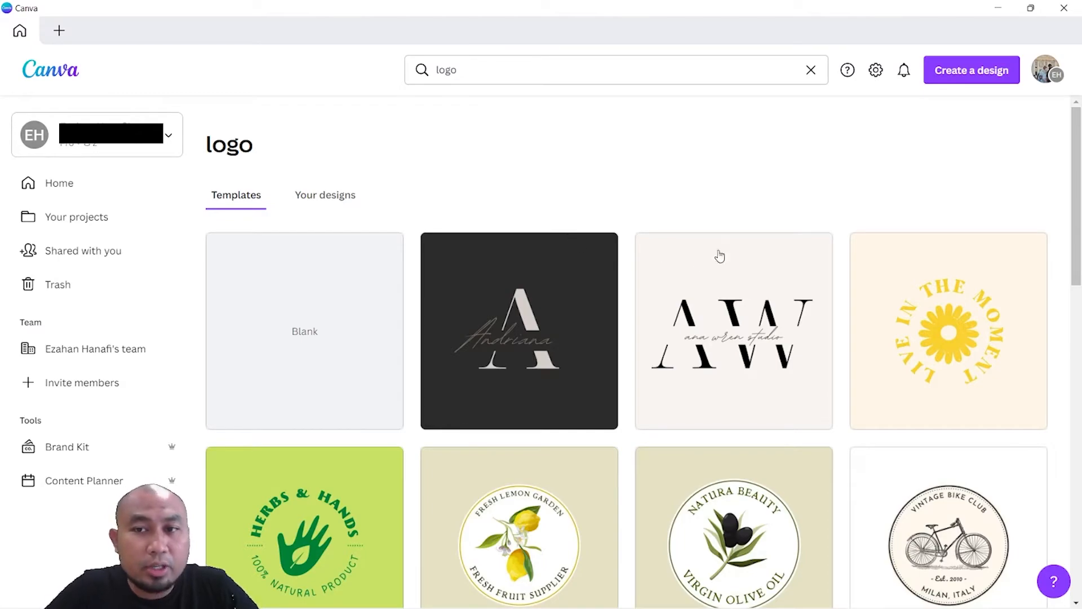
scroll(down, 3)
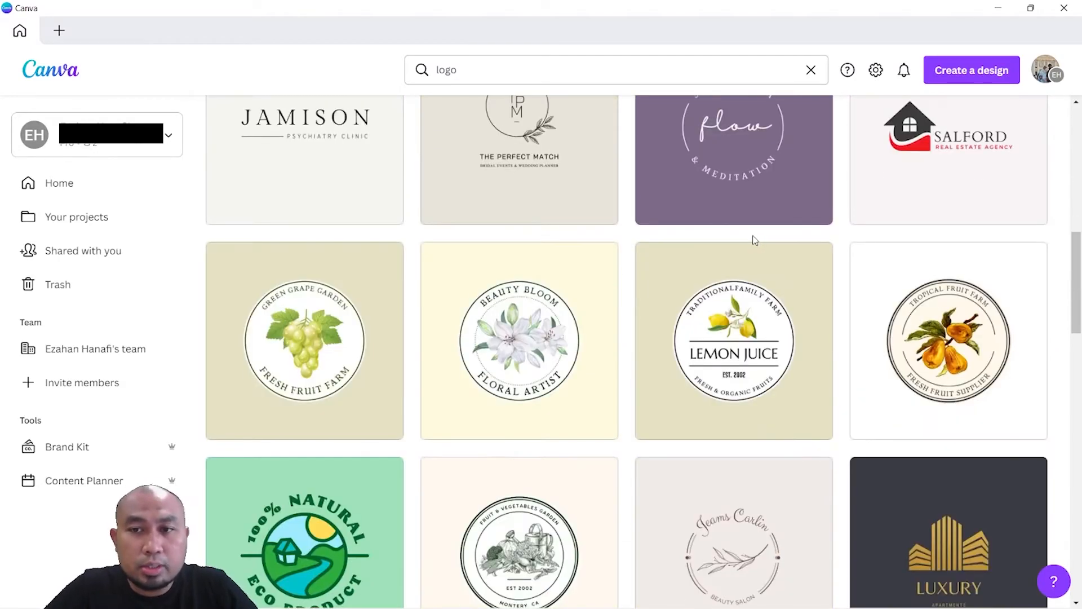
scroll(down, 3)
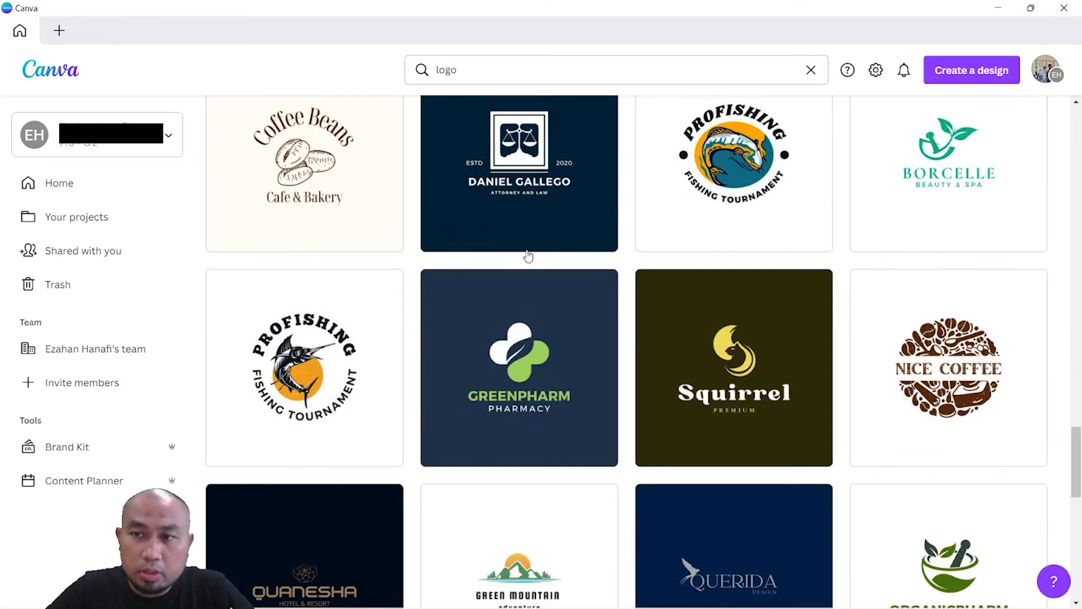
scroll(down, 3)
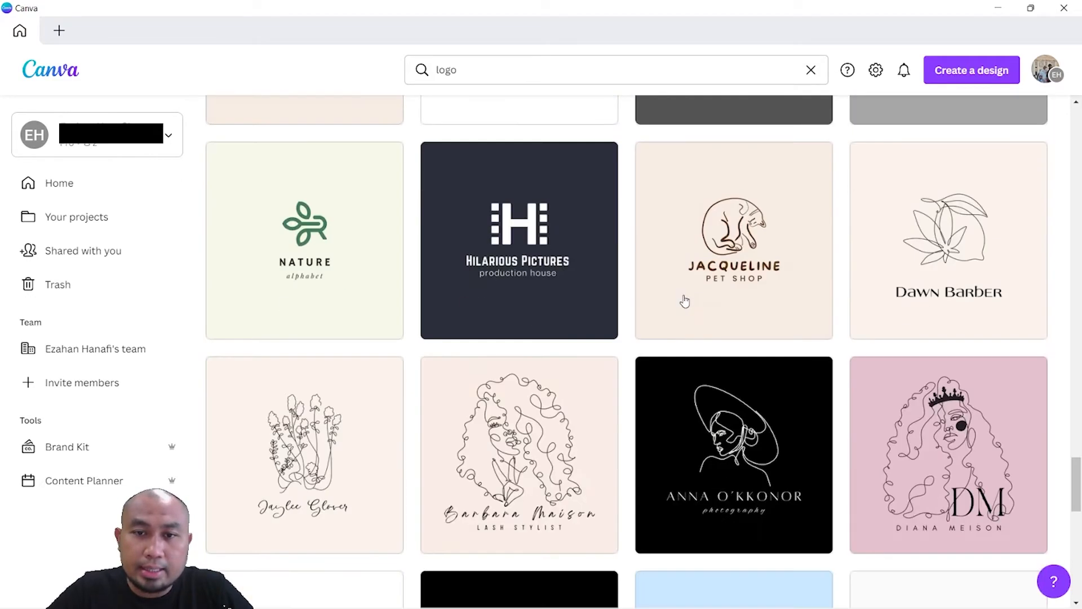
scroll(down, 3)
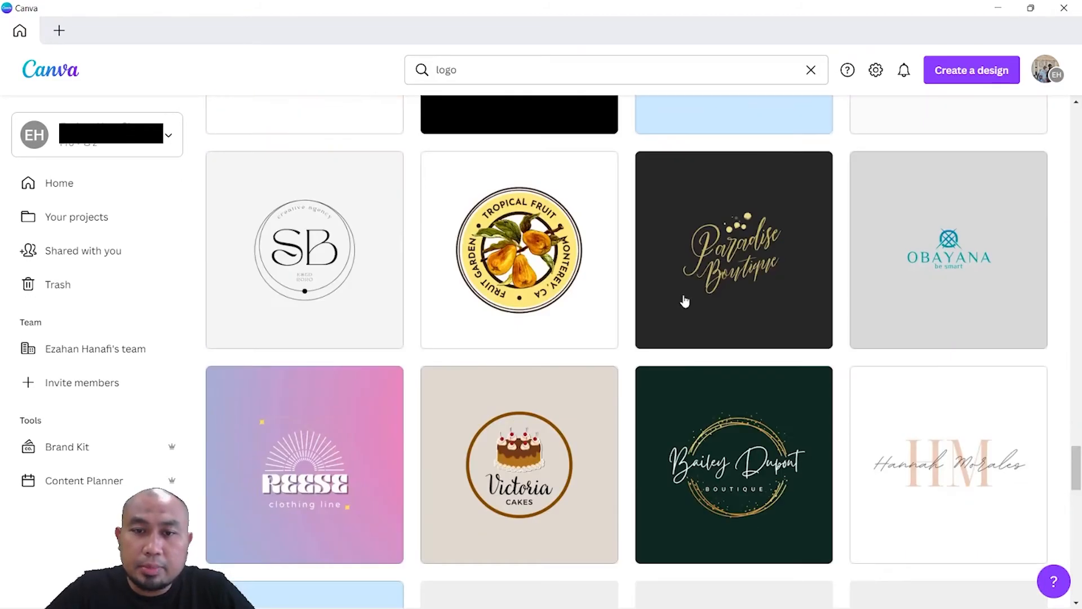
scroll(down, 3)
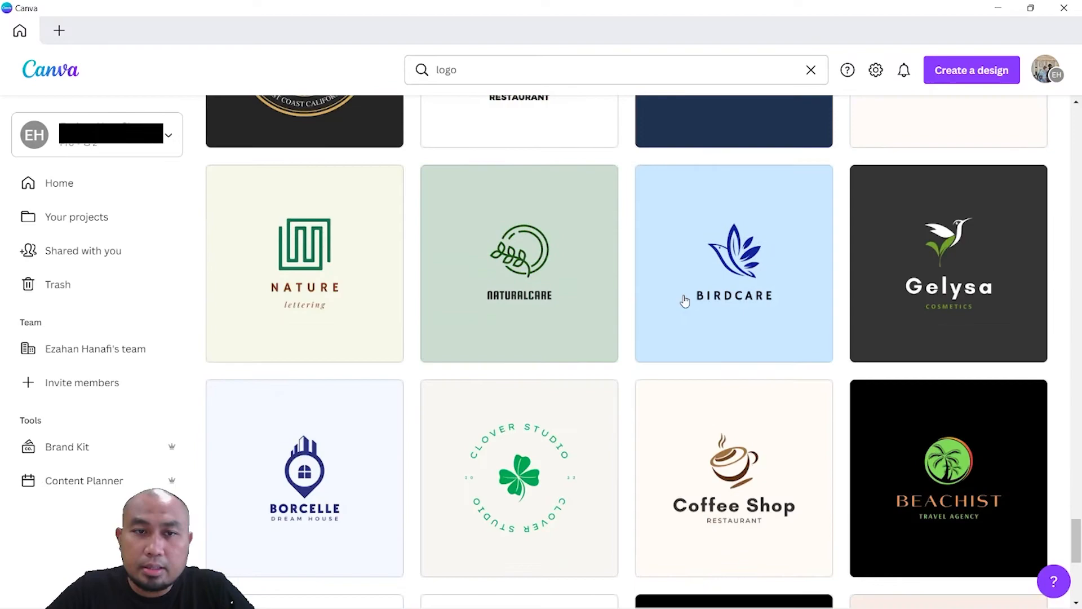
scroll(down, 3)
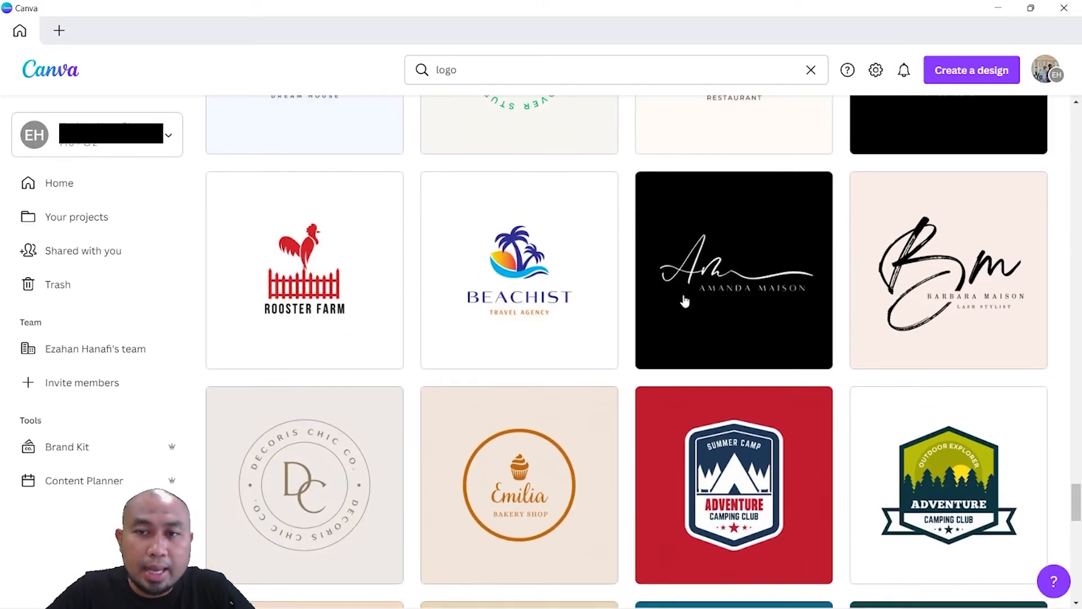
scroll(down, 3)
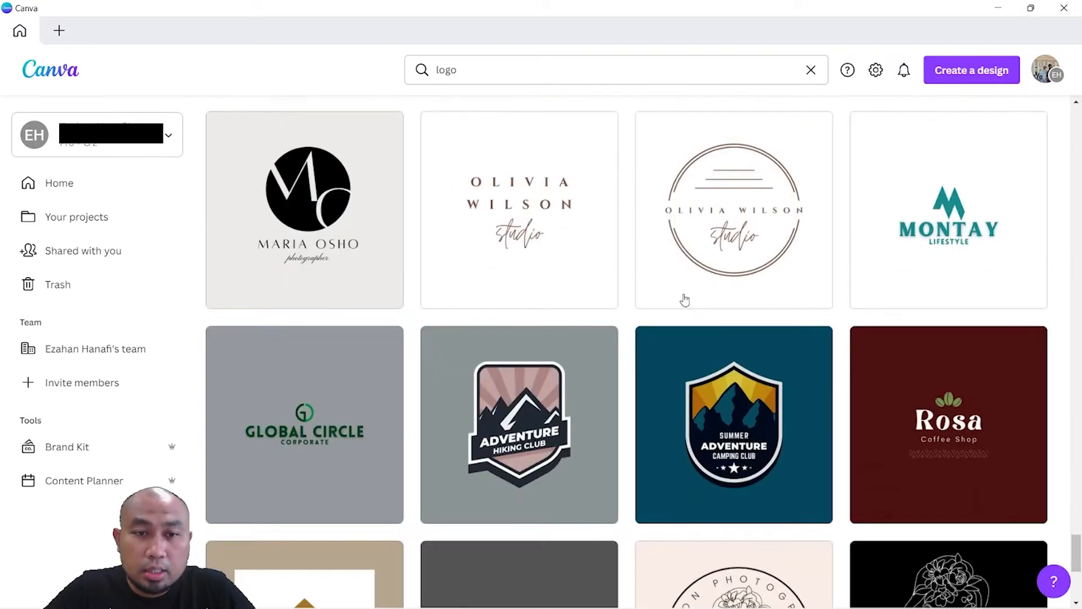
scroll(down, 3)
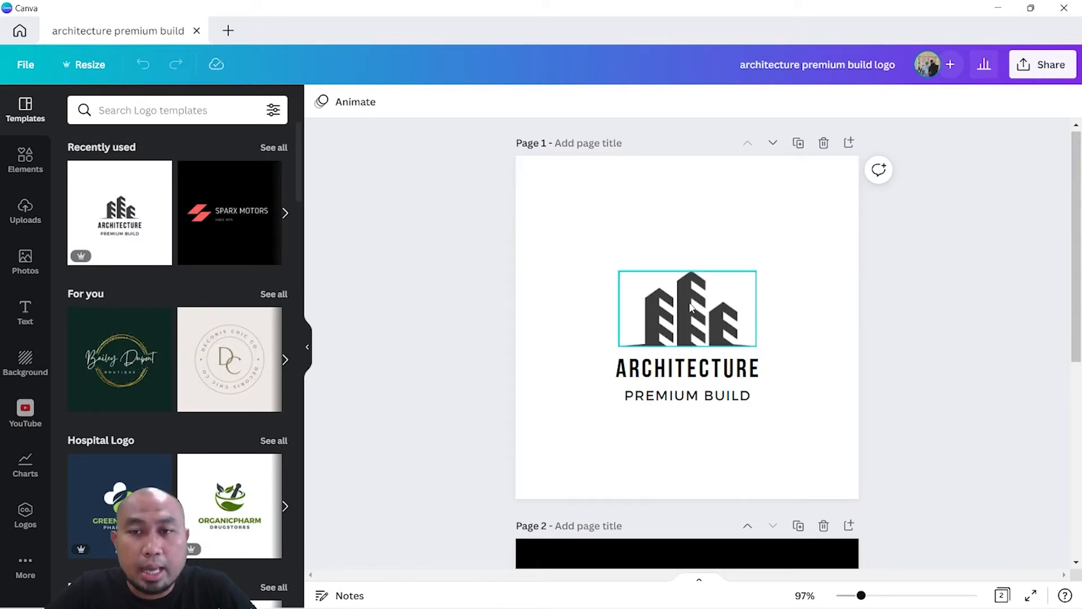
mouse_move(703, 300)
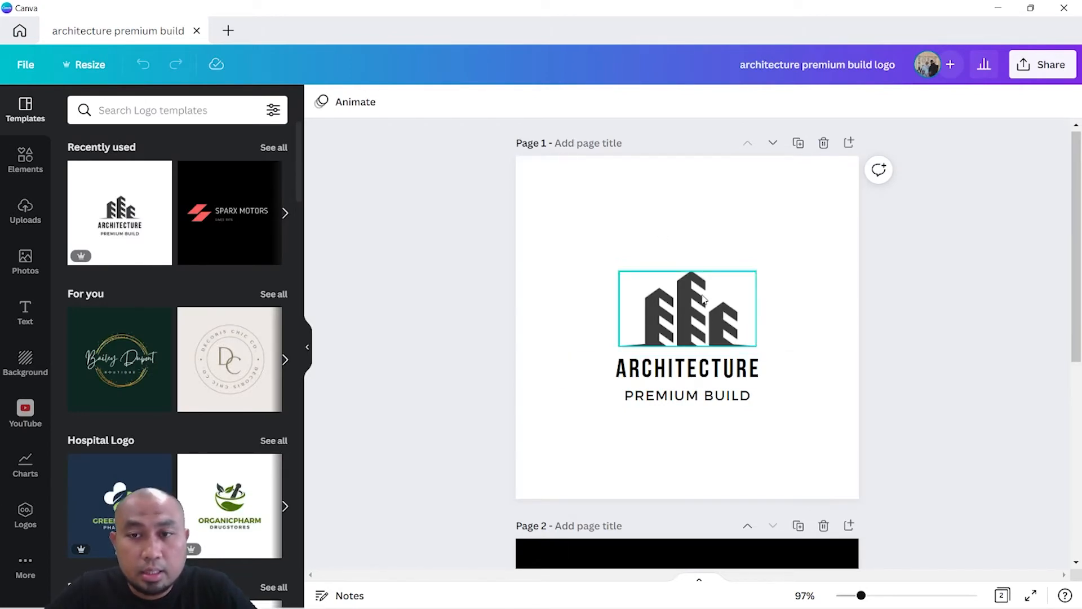
Step: Select the first page of the Architecture Premium Build logo in the editor
click(687, 369)
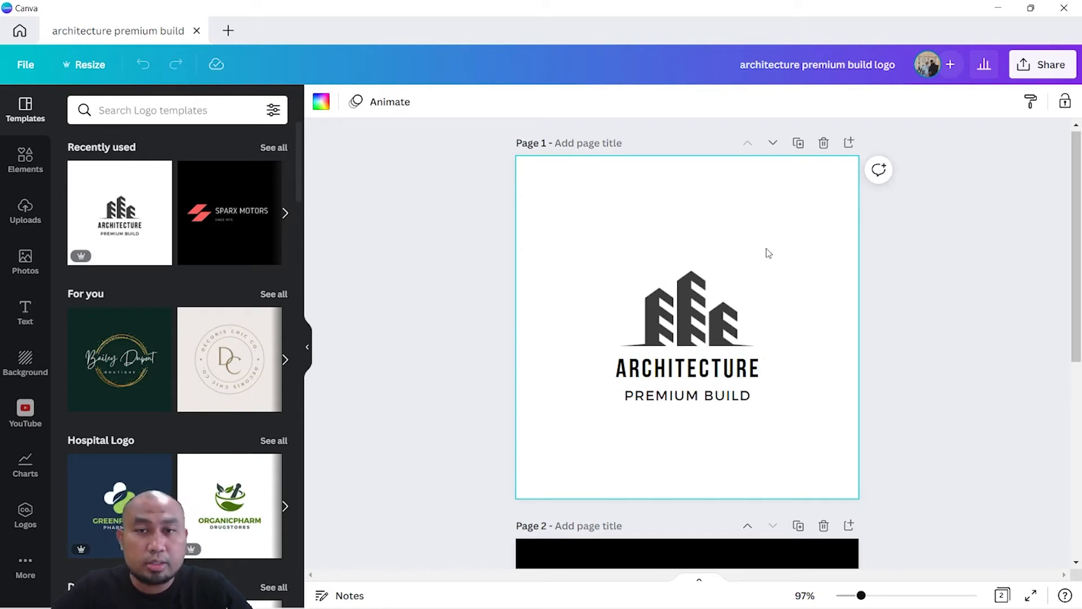
mouse_move(954, 194)
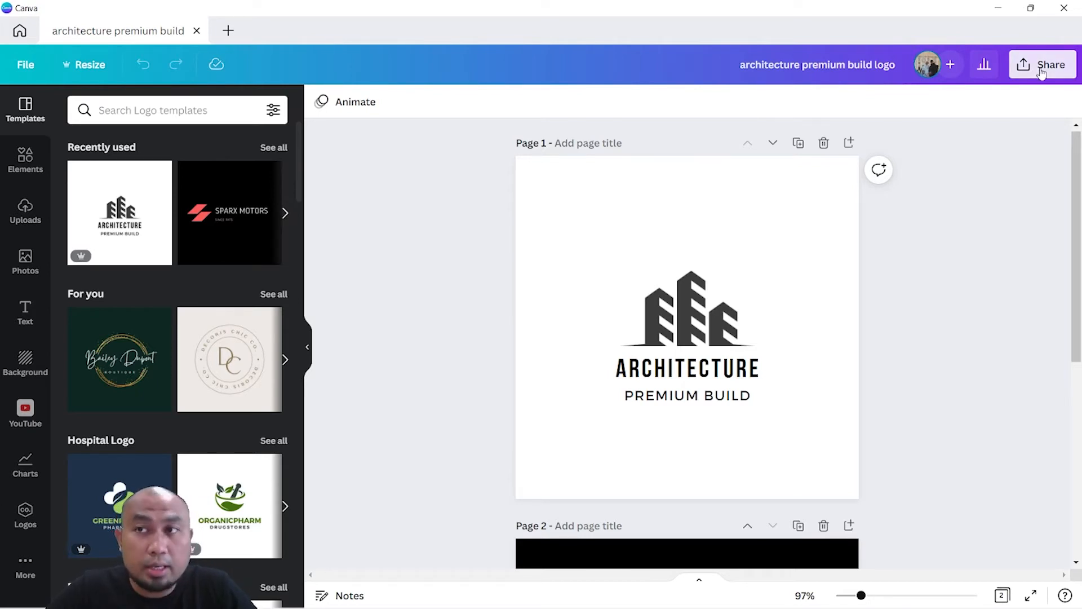
Step: Download only Page 1 of the architecture logo as a PNG via Share
click(1040, 64)
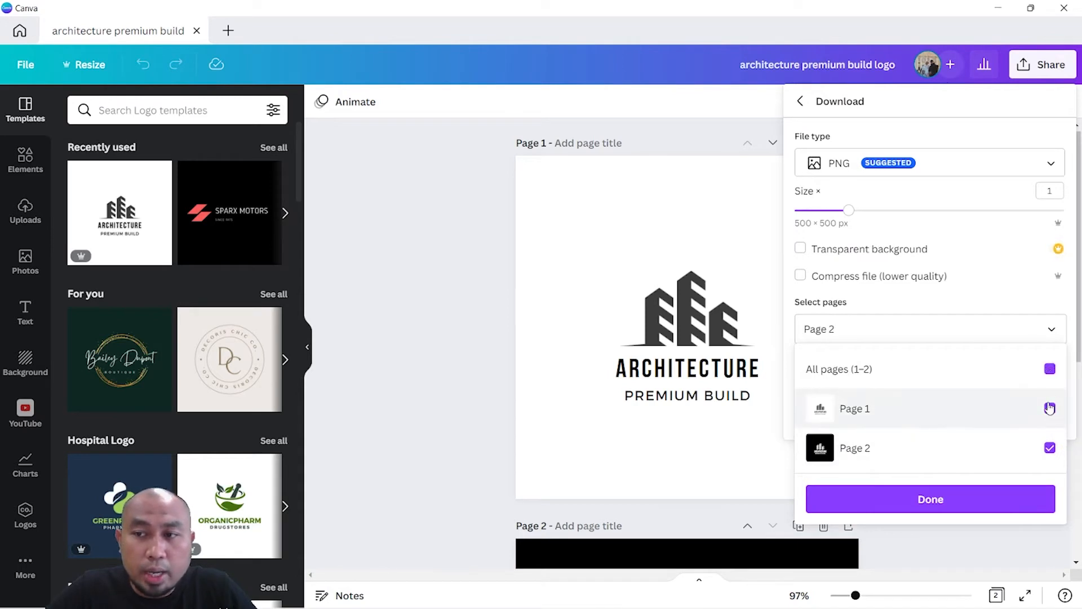
click(1049, 408)
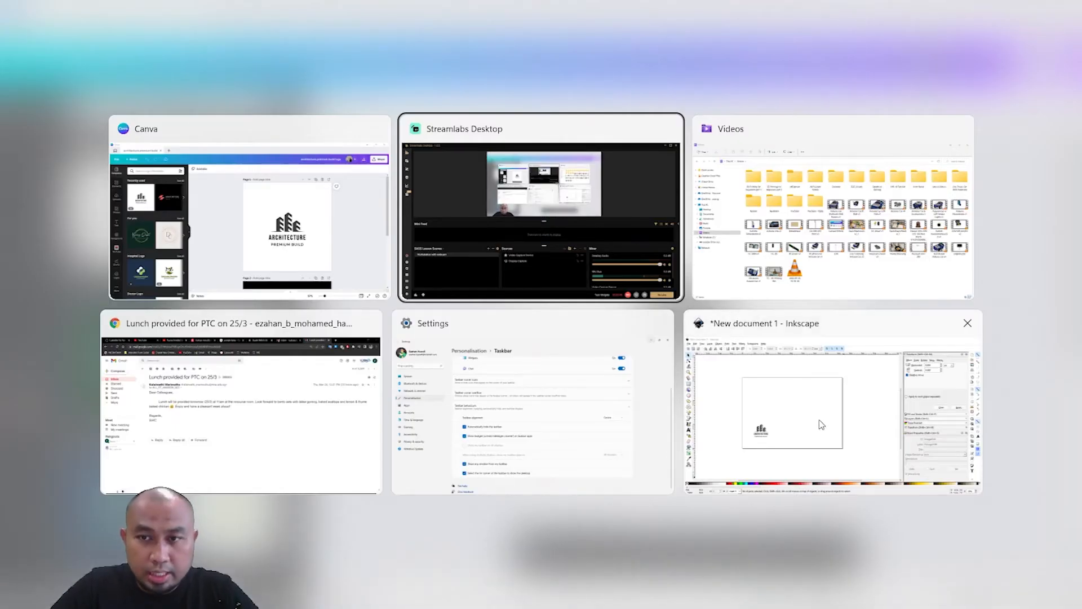
Step: Set the Inkscape page to A3 landscape (420 × 297 mm) in Document Properties
click(822, 423)
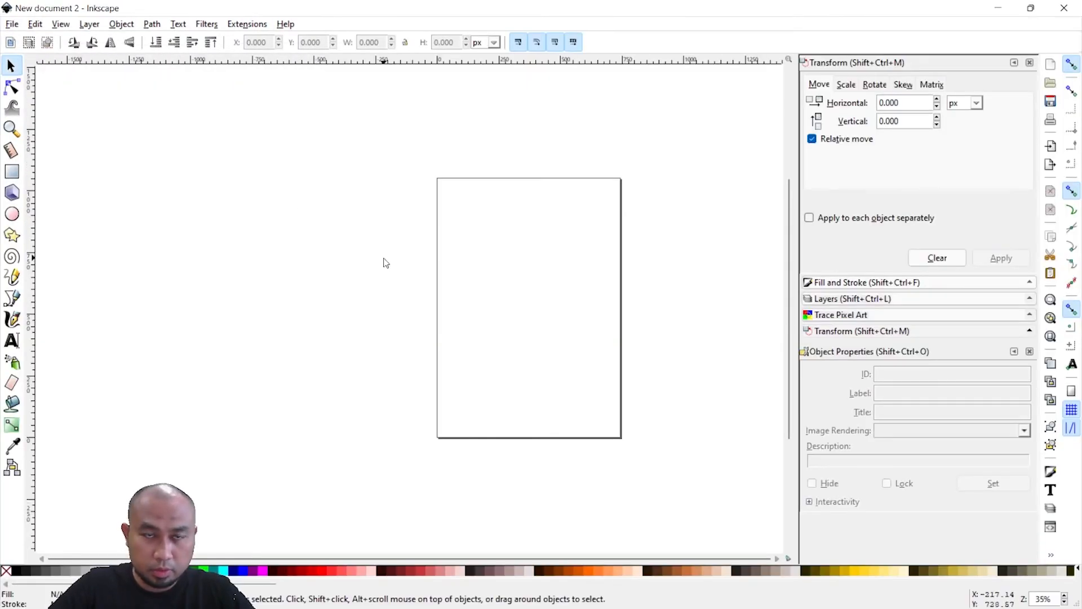
click(9, 25)
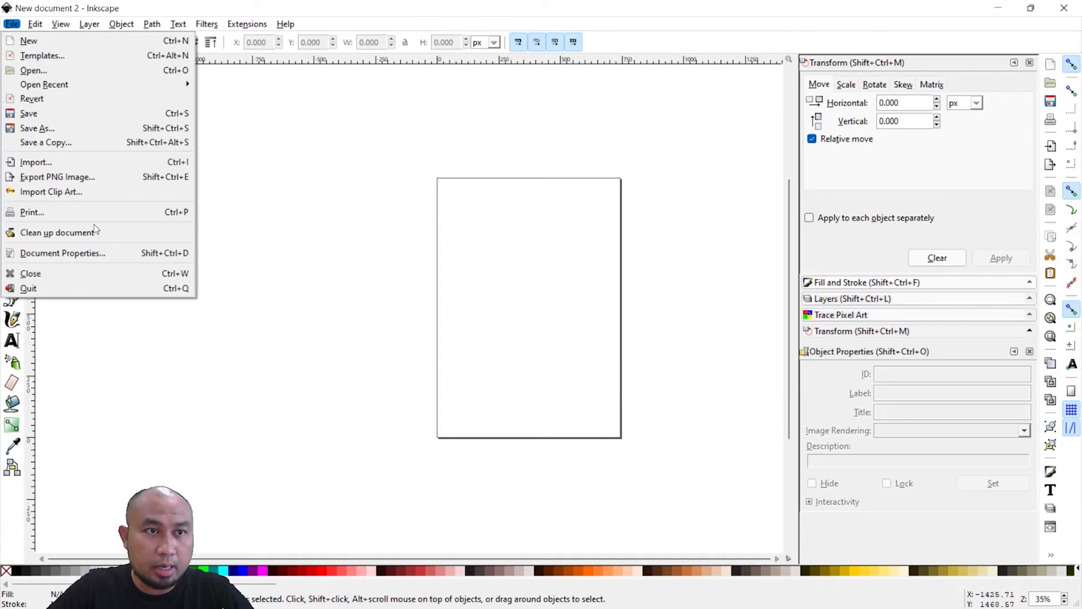
click(62, 253)
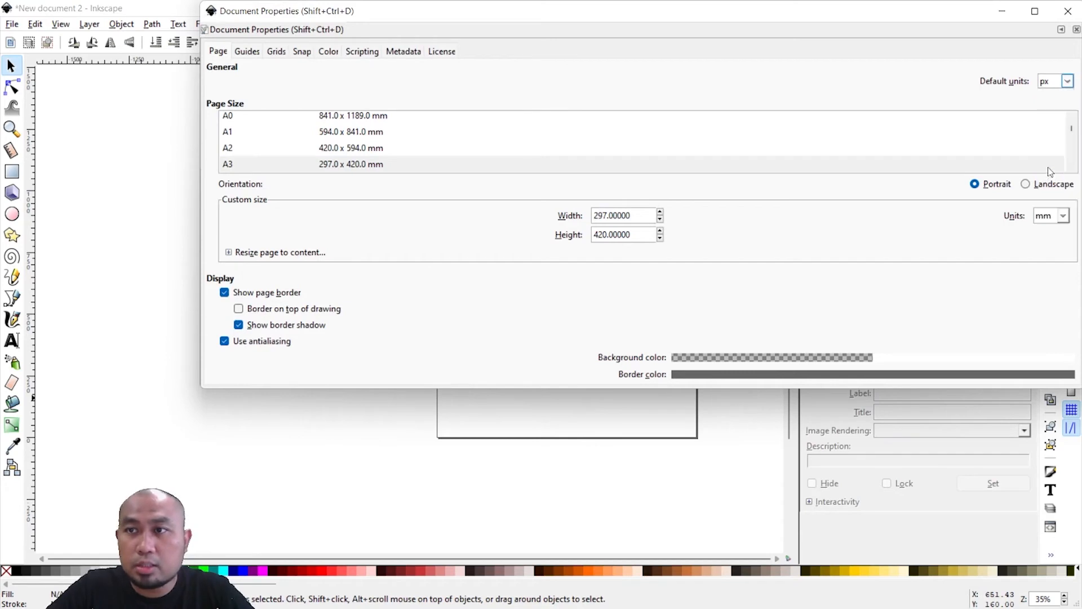
click(1067, 81)
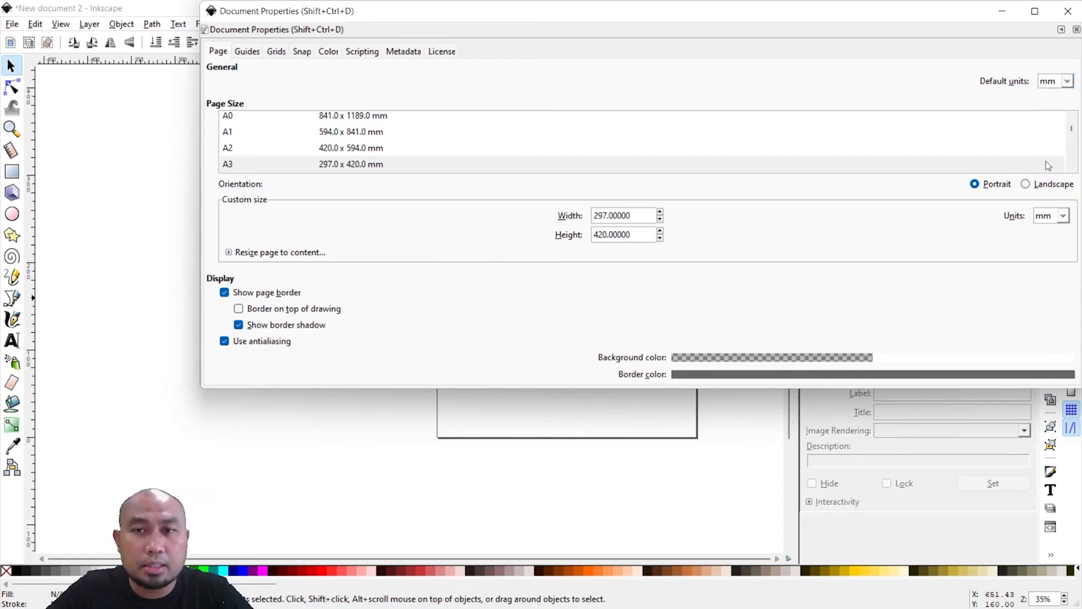
click(1026, 184)
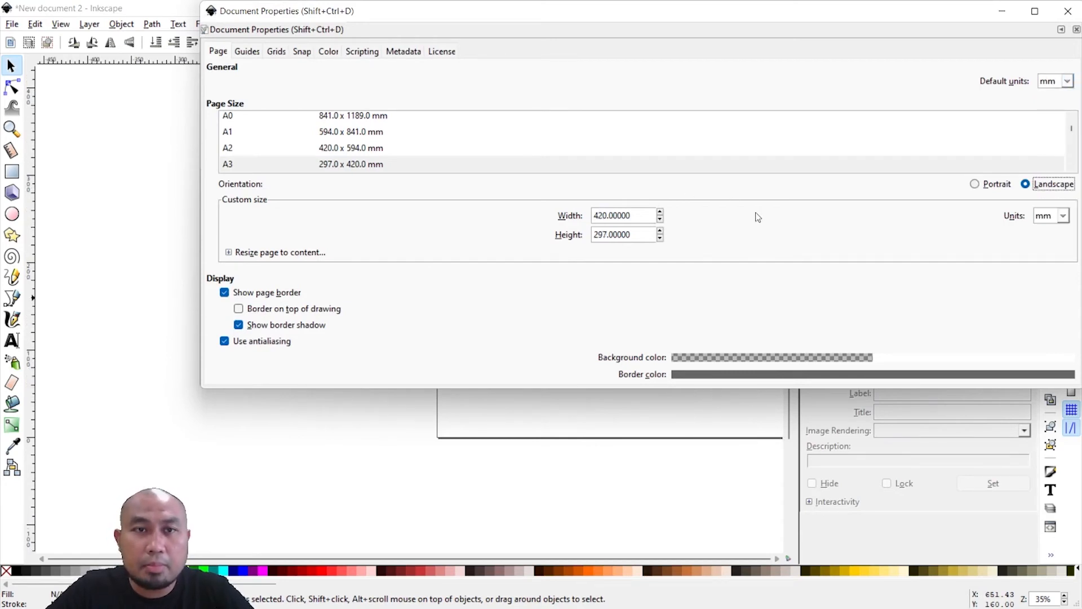
click(1075, 29)
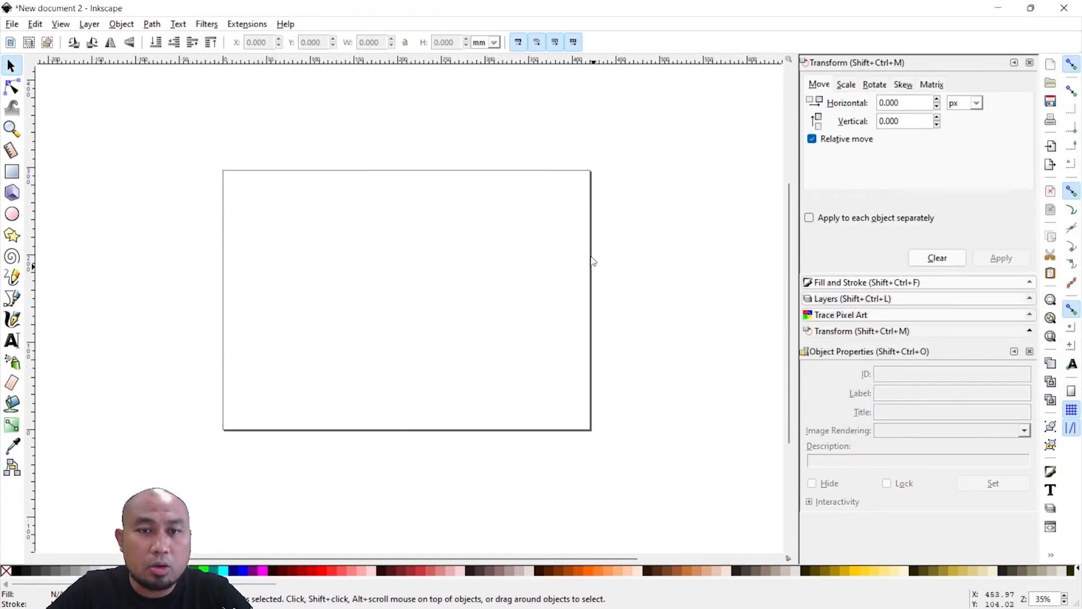
mouse_move(217, 255)
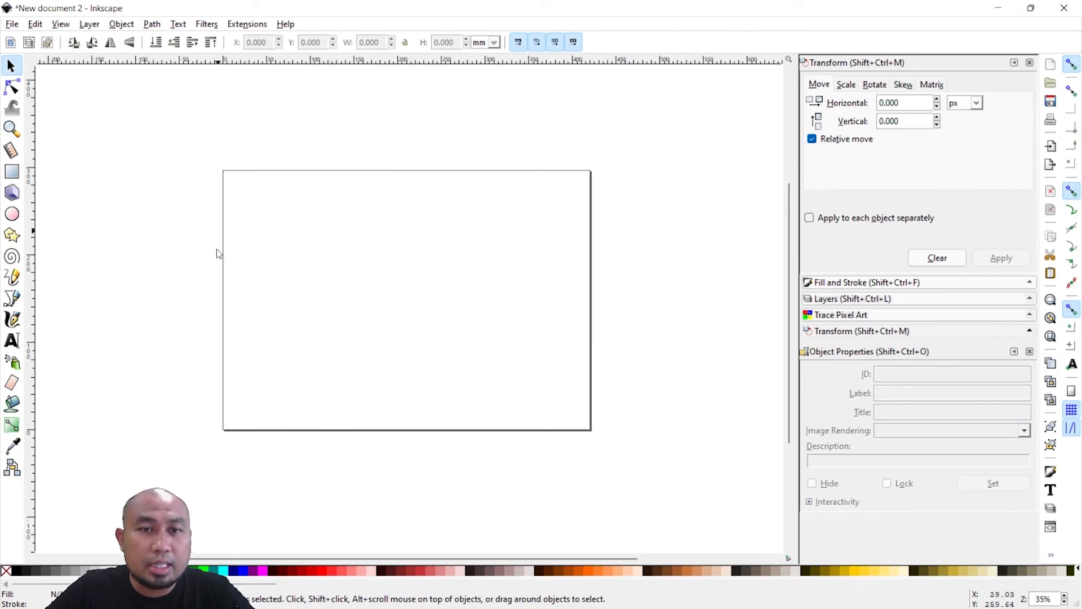
mouse_move(399, 412)
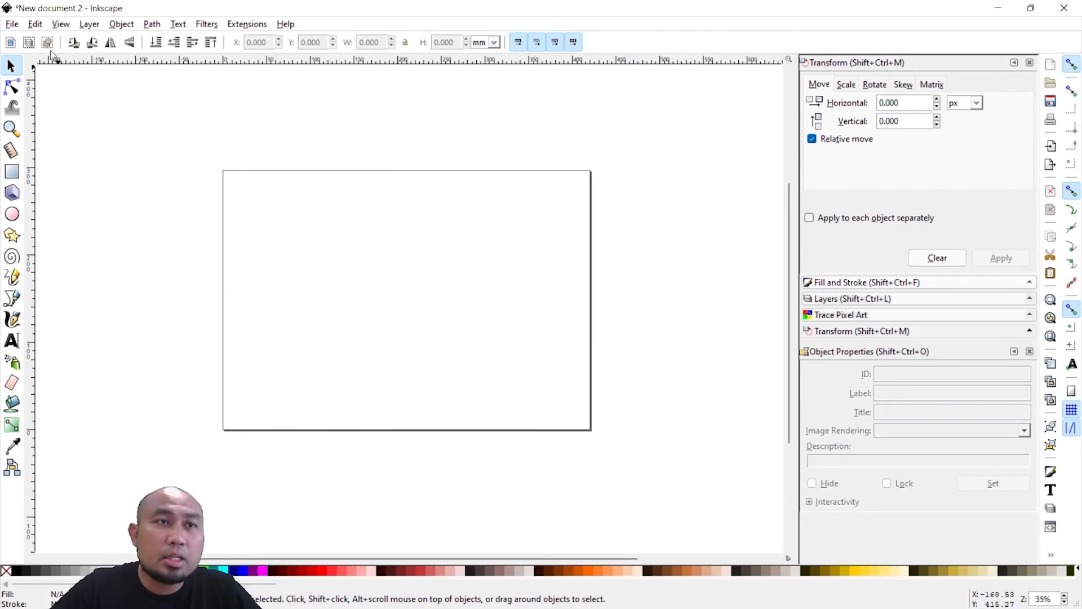
Step: Import the architecture premium build logo PNG from Downloads onto the page
click(15, 24)
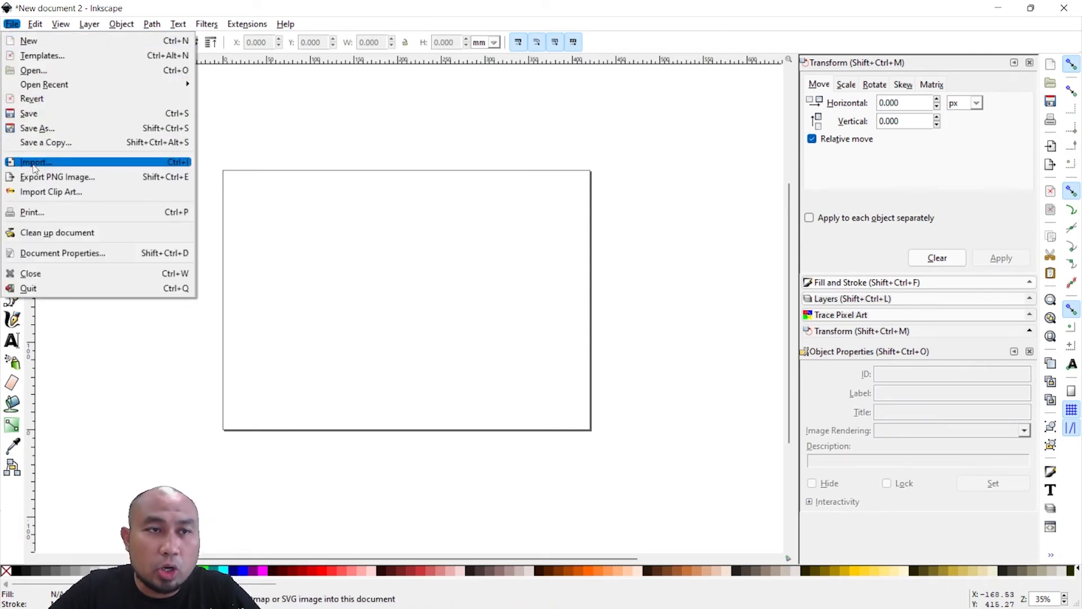
click(34, 162)
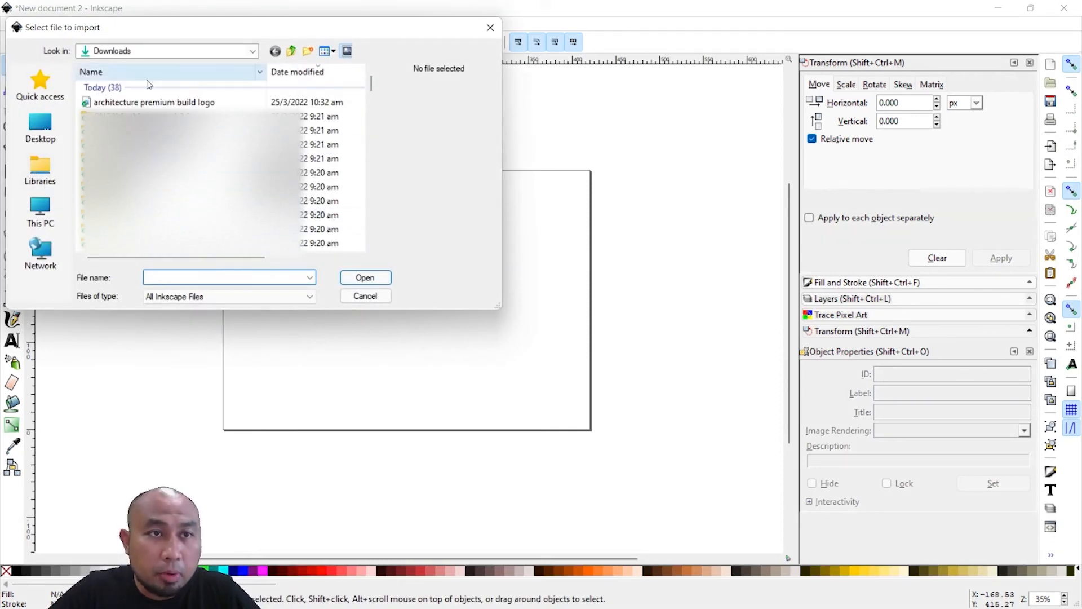
click(151, 102)
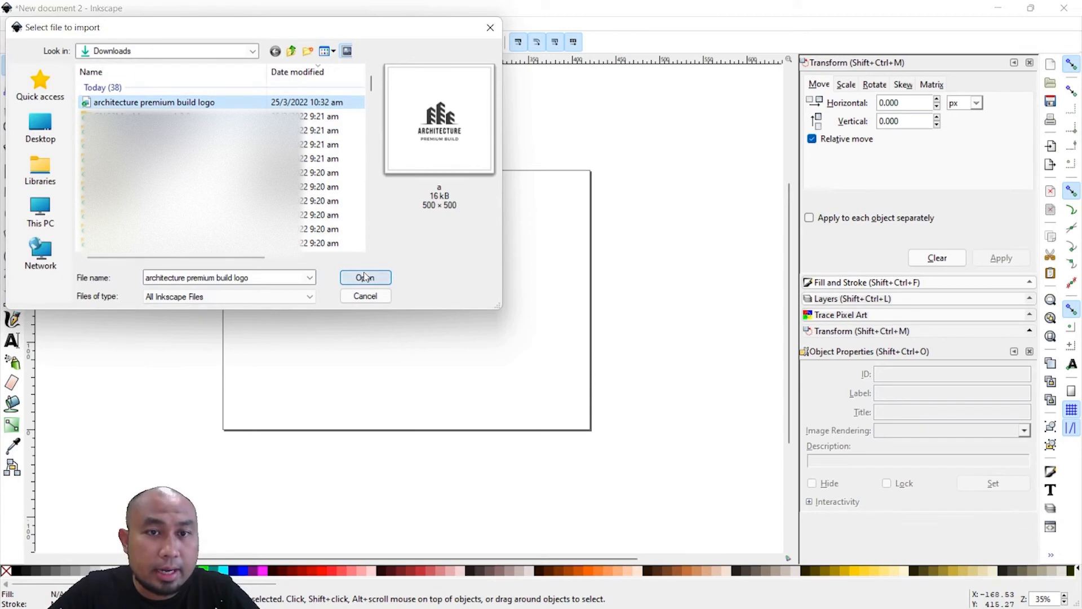
click(365, 278)
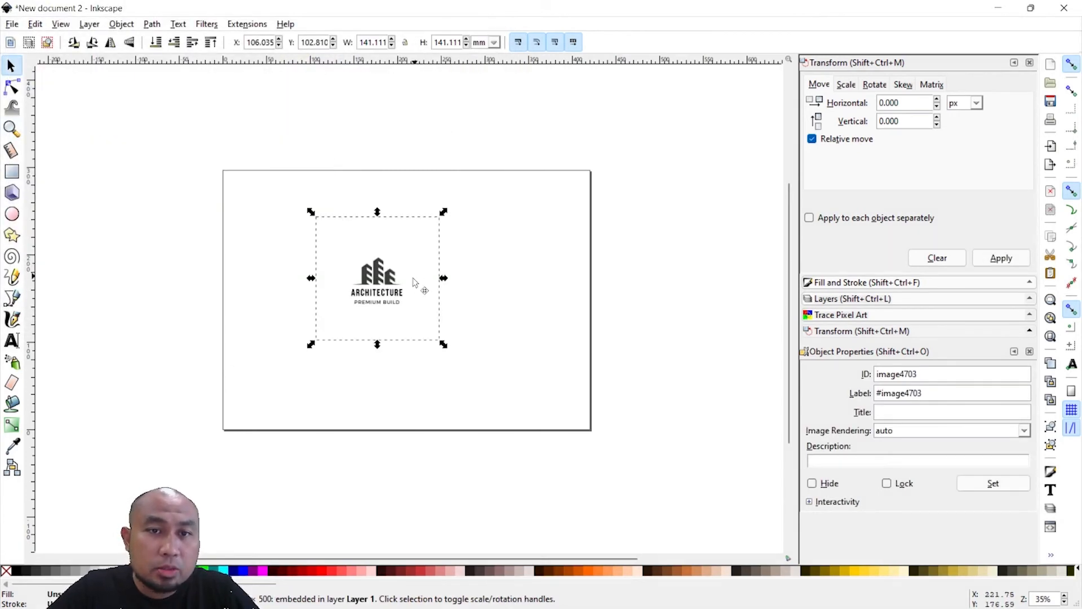
Step: Move the logo to the page's bottom-left corner and shrink it slightly
drag(376, 282, 286, 362)
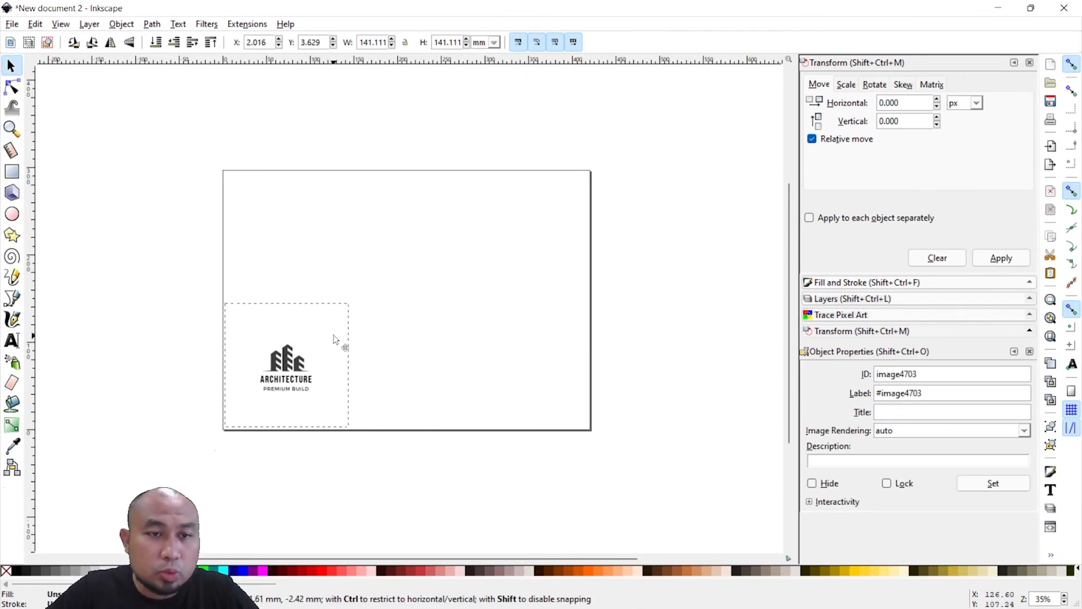
click(319, 277)
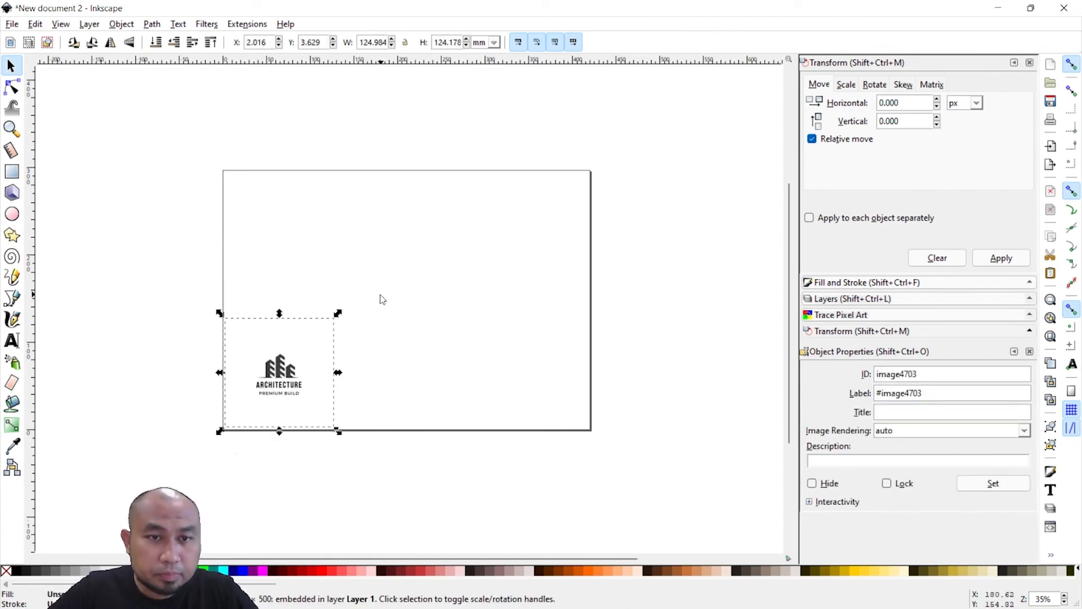
click(382, 299)
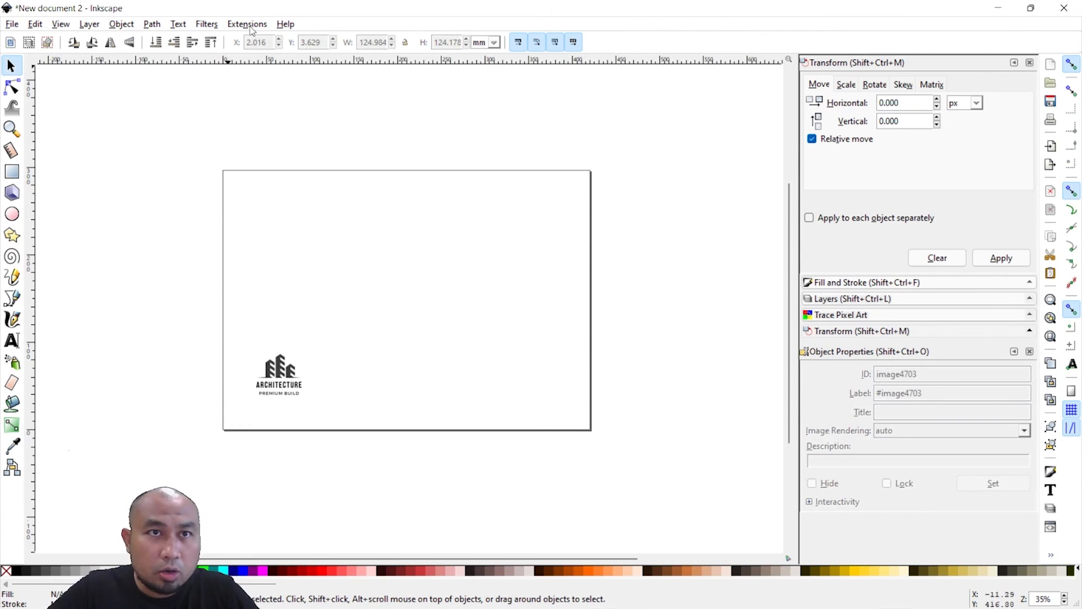
Step: Run the 305 Engineering Raster 2 Laser GCode generator with file name 2Test
click(245, 24)
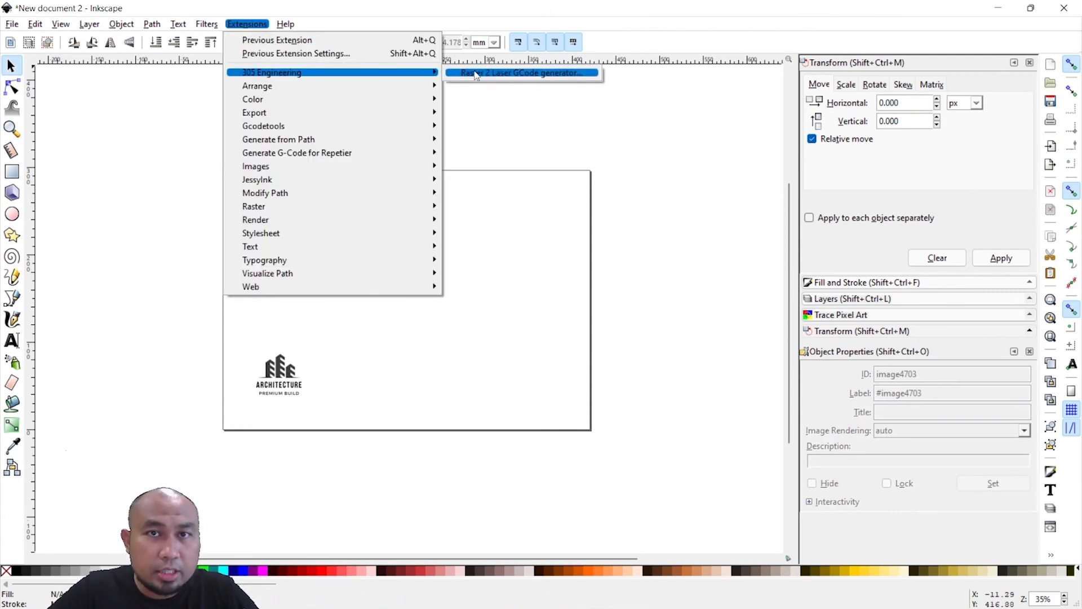
click(523, 72)
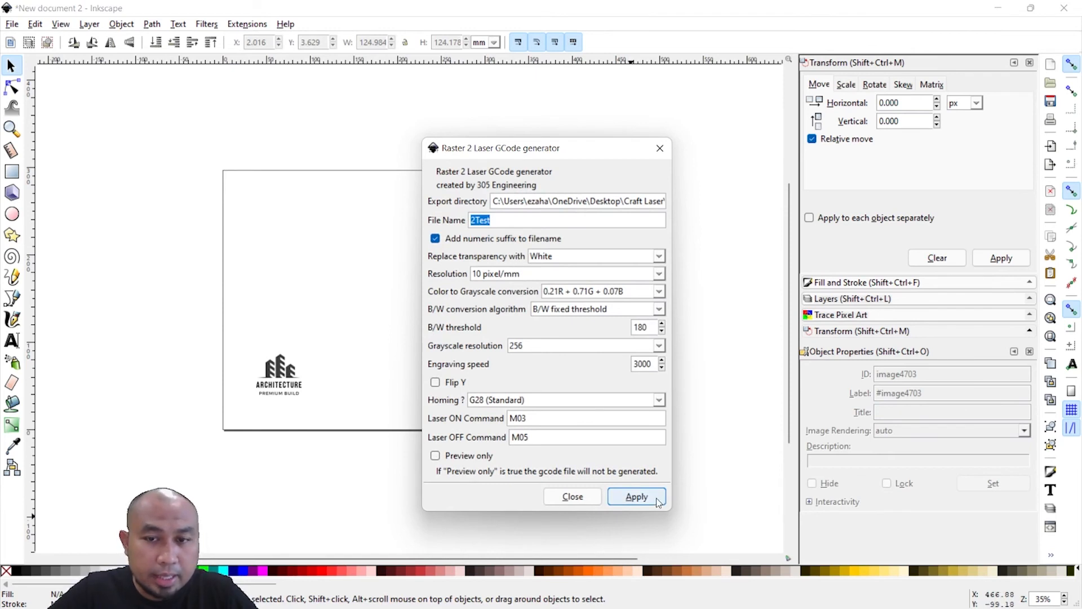
click(635, 496)
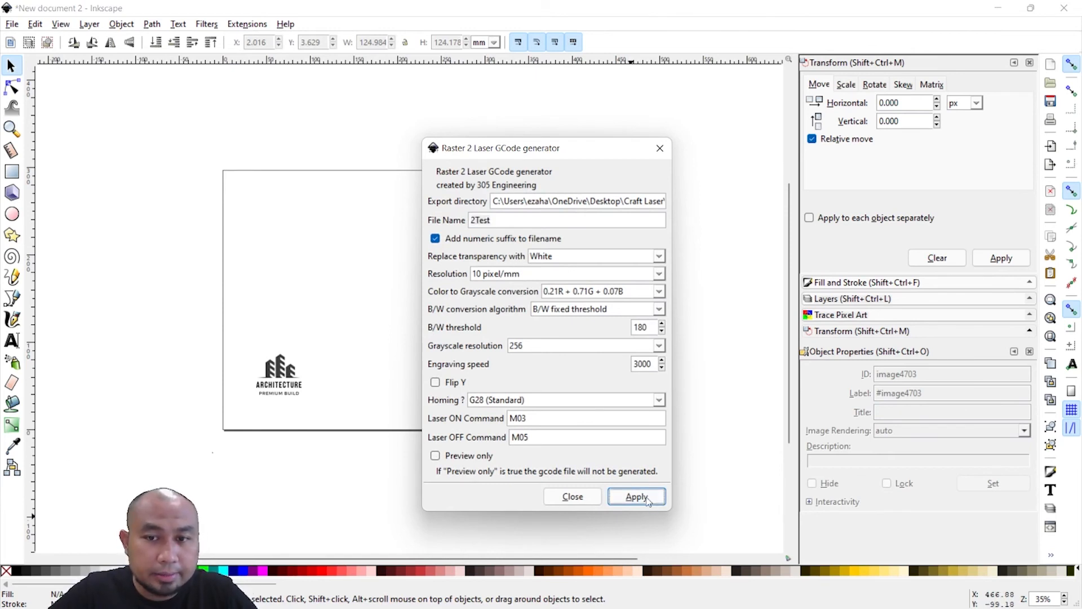
click(636, 496)
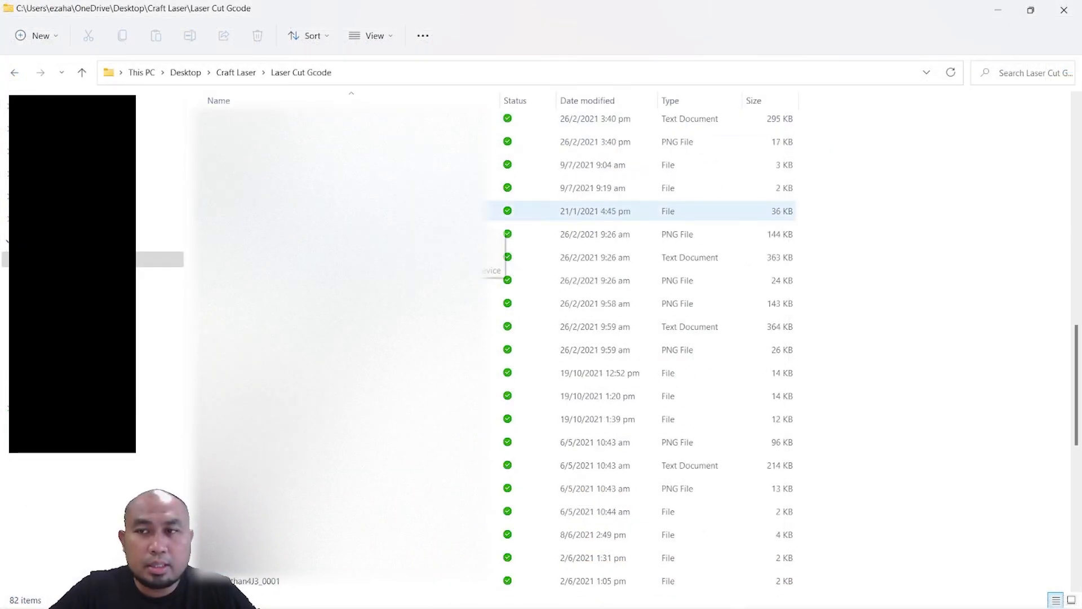
scroll(down, 3)
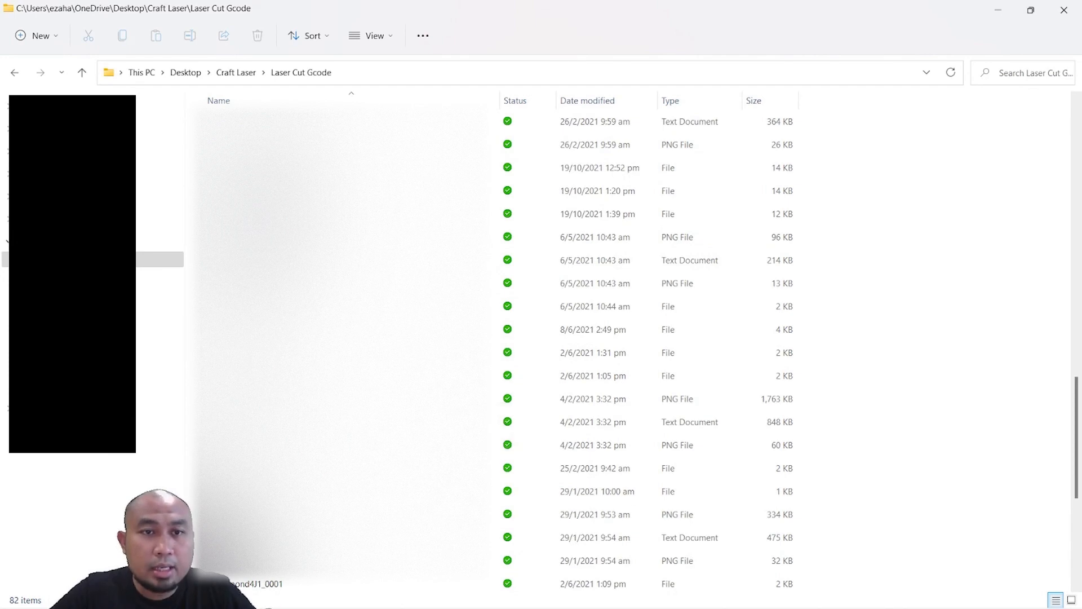
scroll(down, 3)
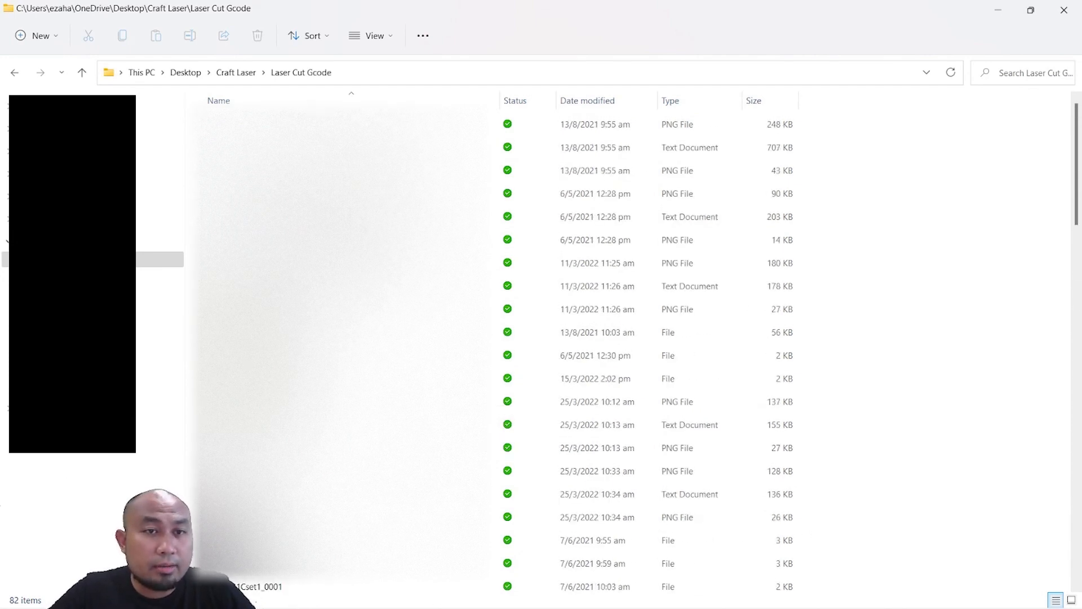